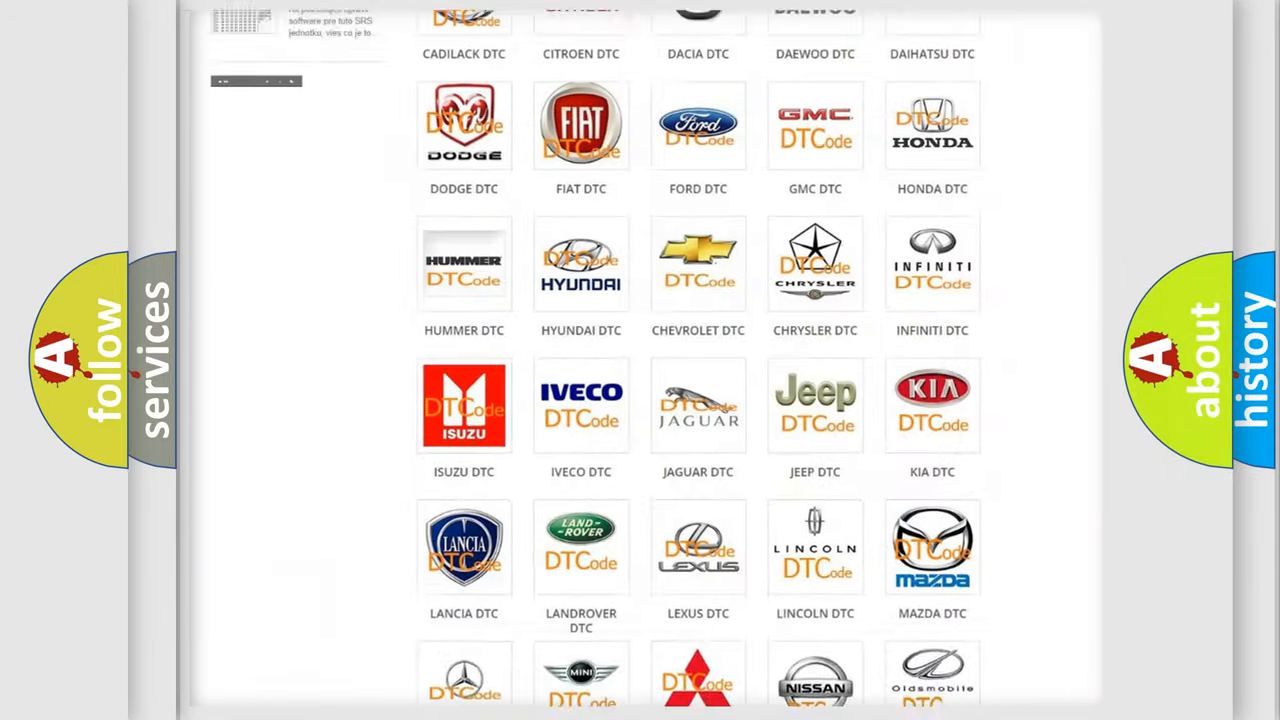
Choose Ford from the DTC brand category grid to show its diagnostic code subcategories.
scroll("up", 3)
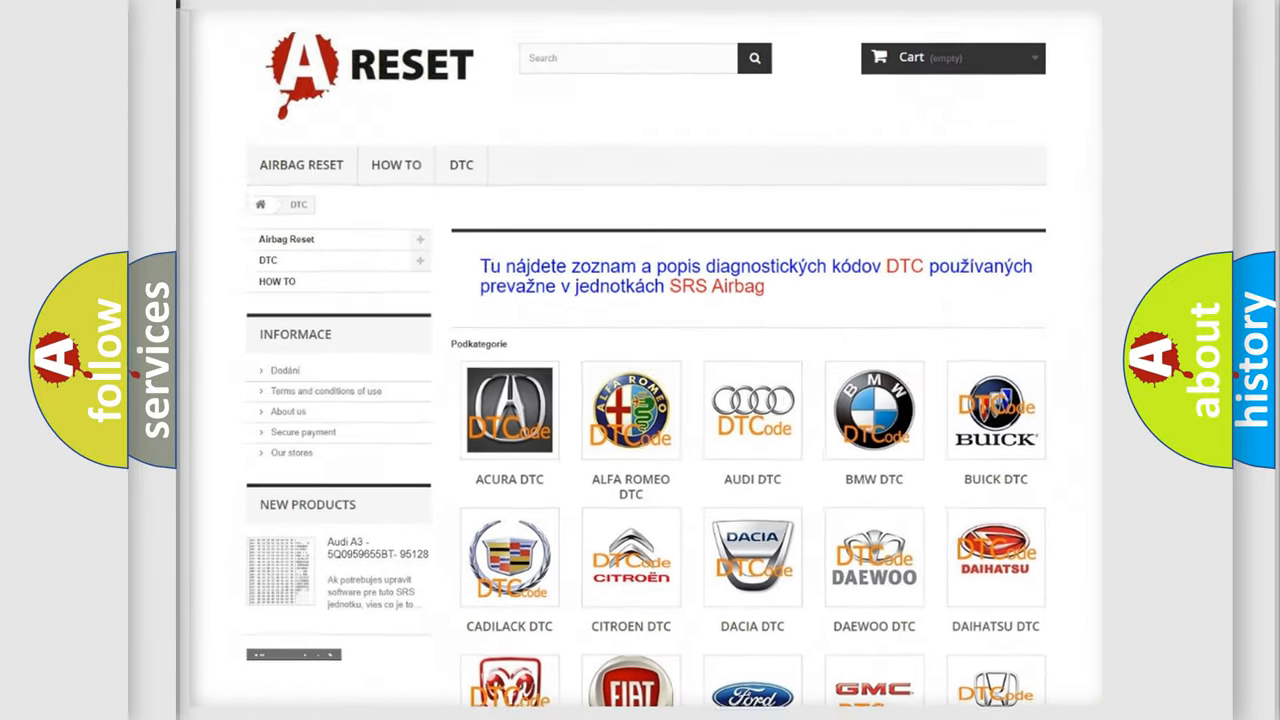
scroll("down", 3)
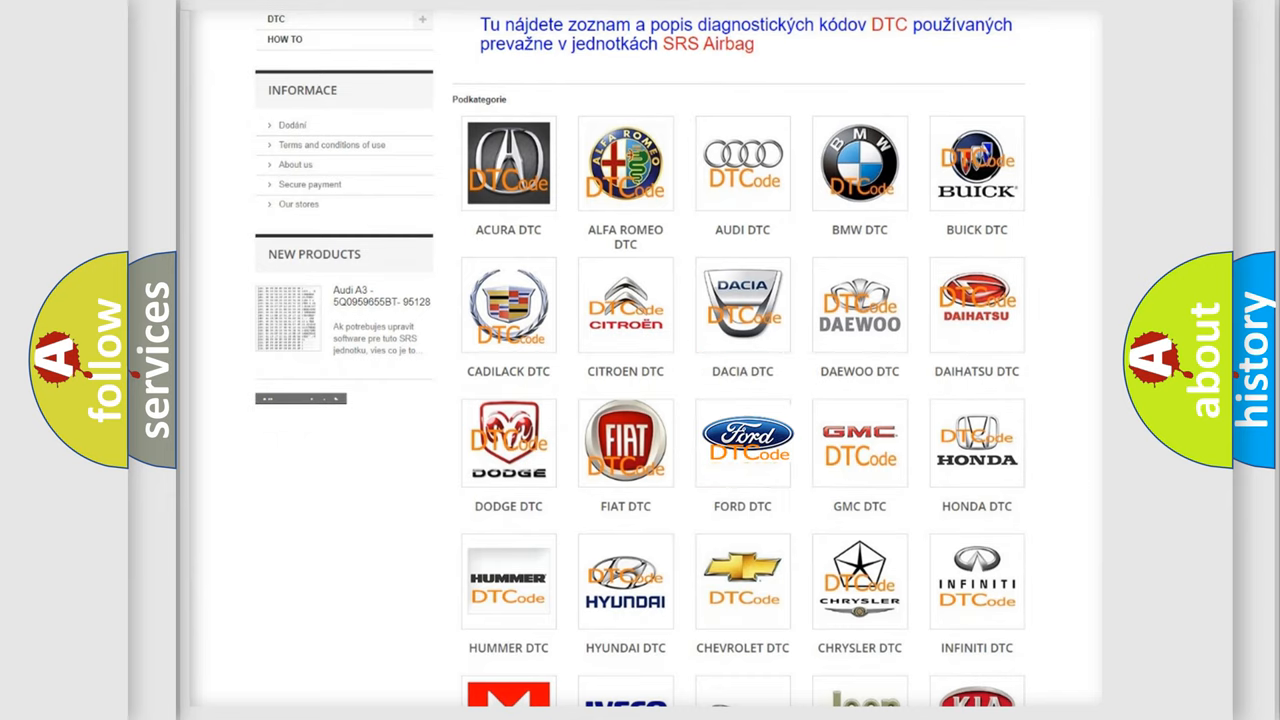
left_click(742, 442)
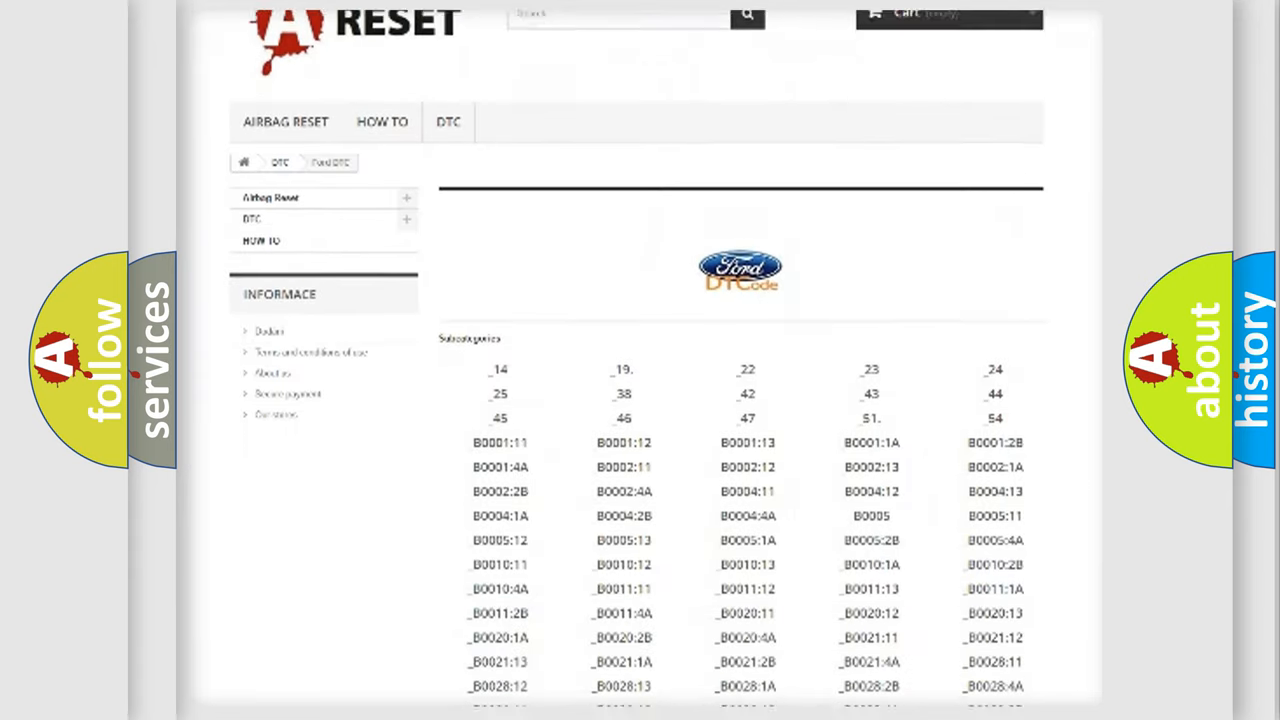
scroll("down", 3)
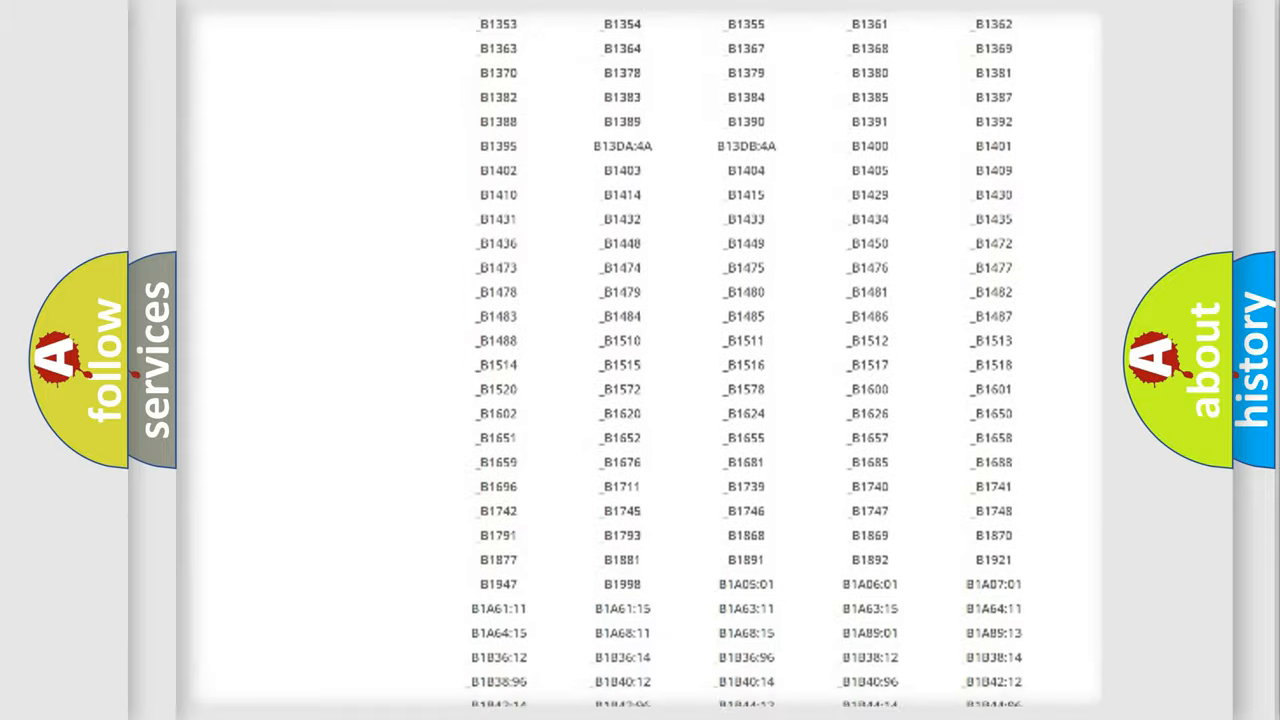
scroll("up", 3)
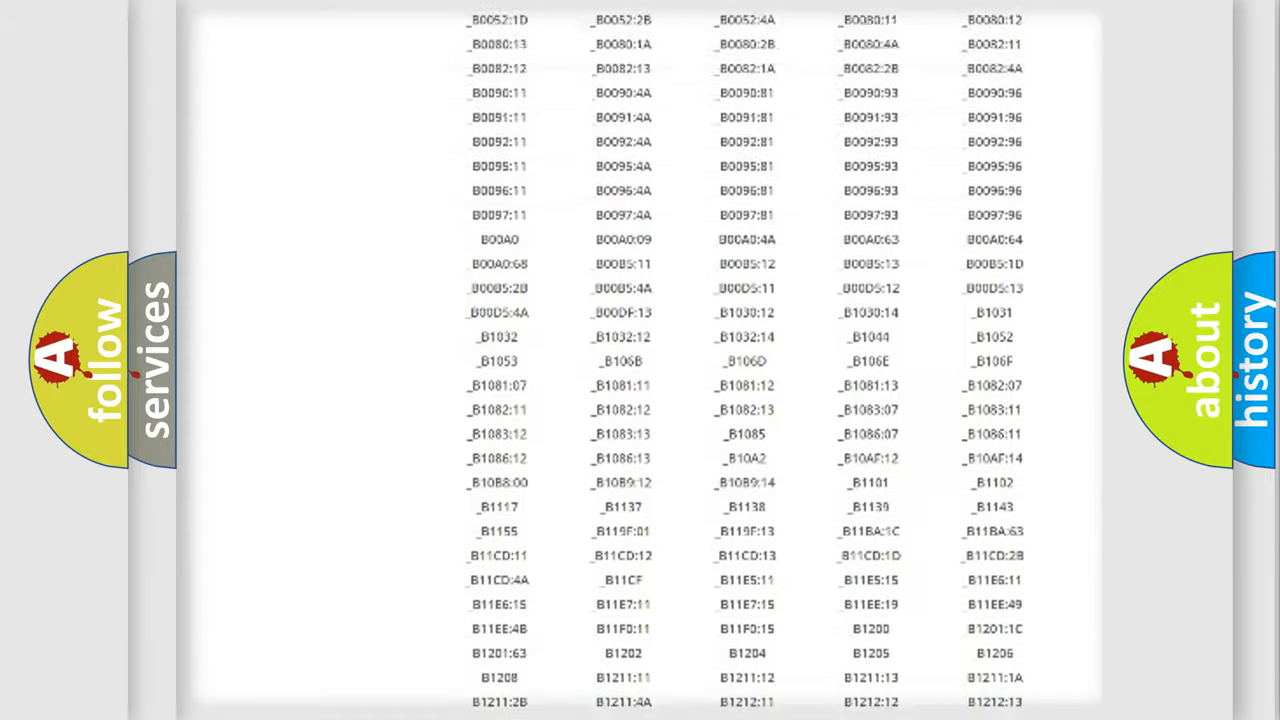
scroll("up", 3)
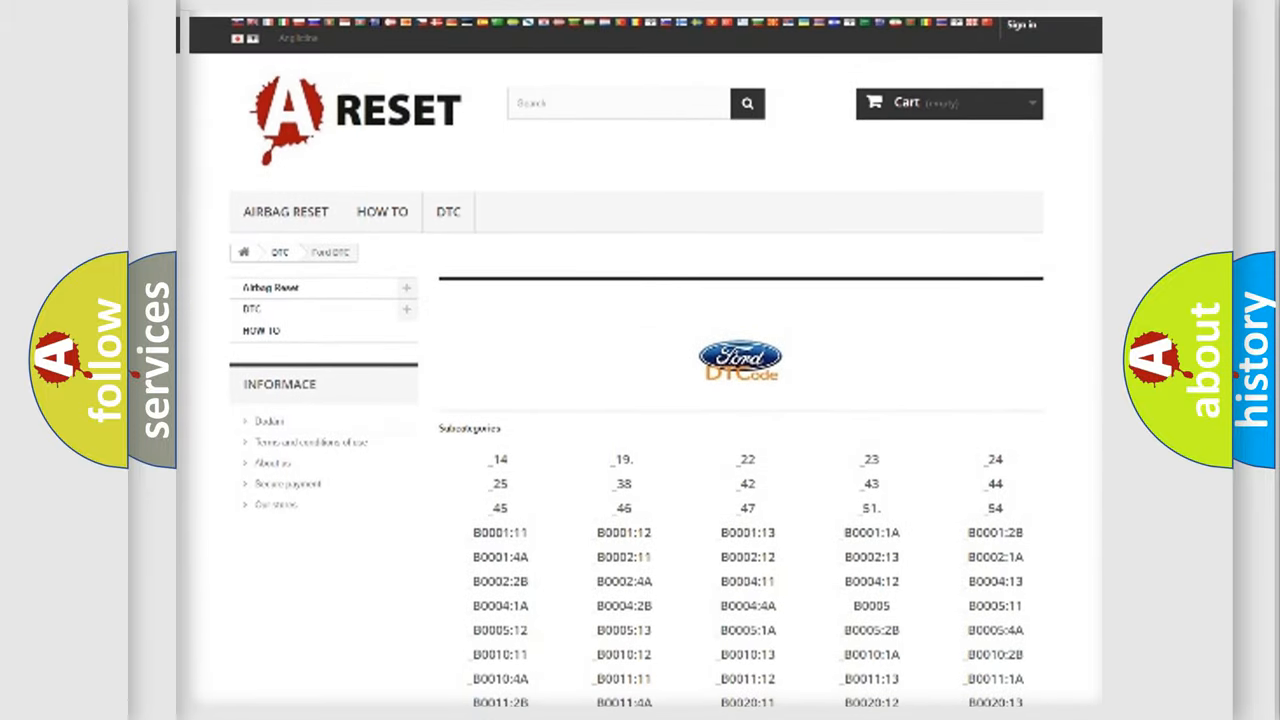